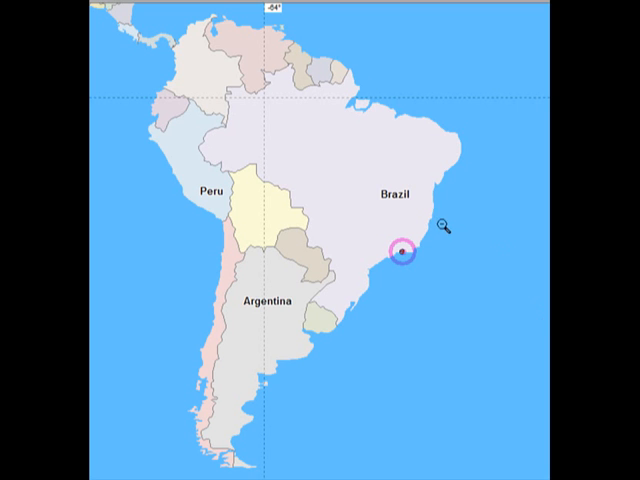
mouse_move(330, 16)
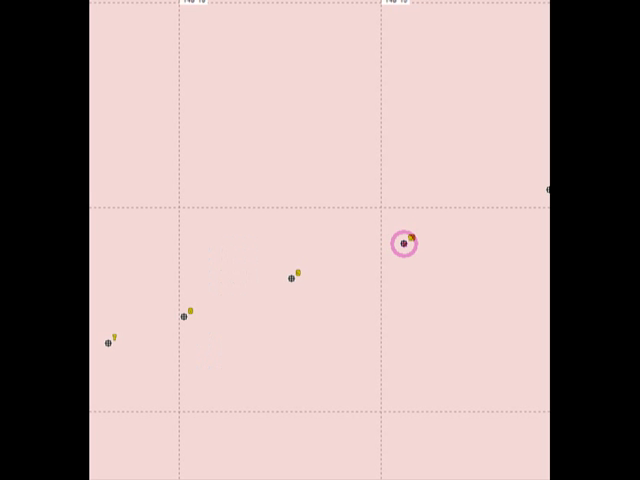
mouse_move(480, 284)
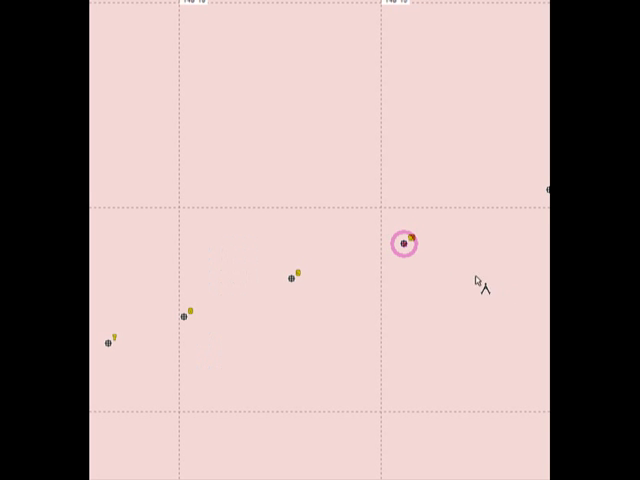
mouse_move(410, 256)
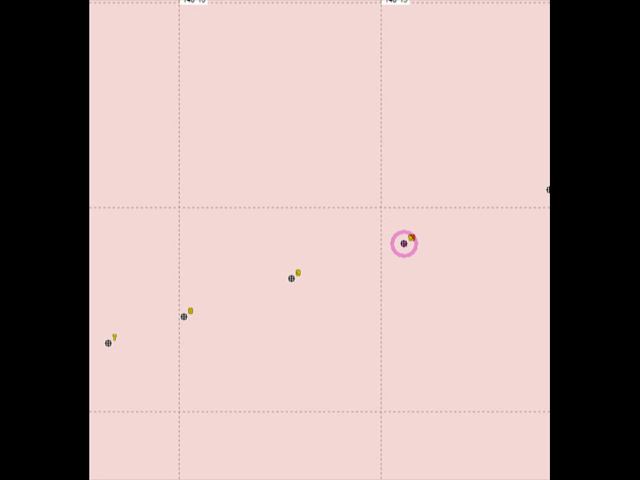
mouse_move(364, 228)
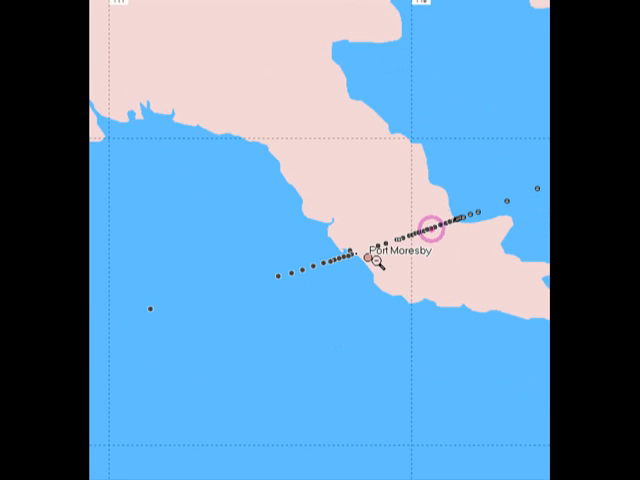
Step: Zoom the map out to show the dotted route crossing Indonesia, Timor and northern Australia
scroll("down", 3)
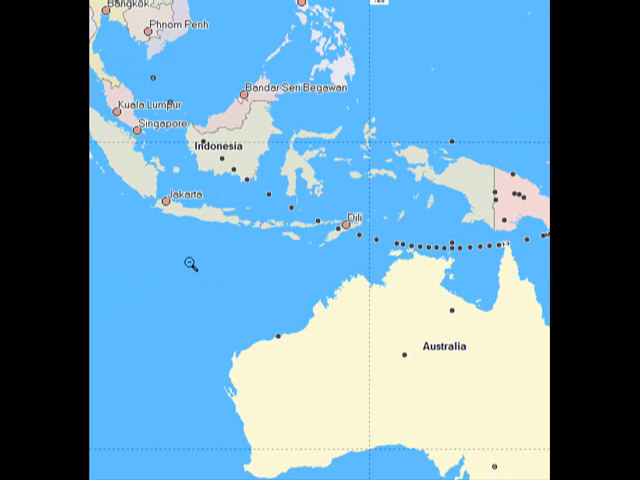
mouse_move(204, 160)
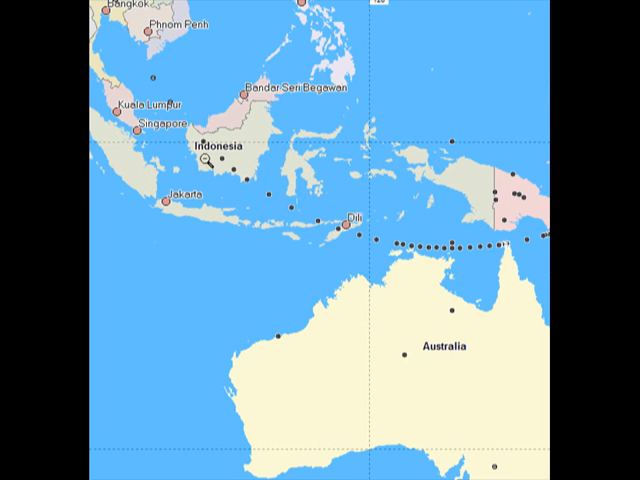
mouse_move(142, 72)
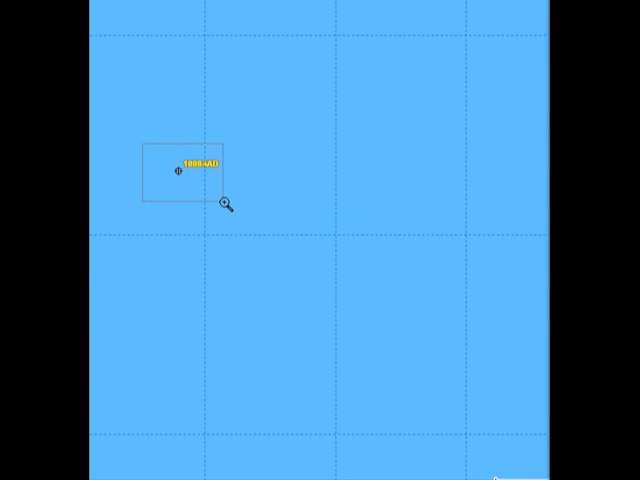
Step: Pan the map so the labelled open-water waypoint sits near the centre of the view
left_click_drag(178, 170, 268, 236)
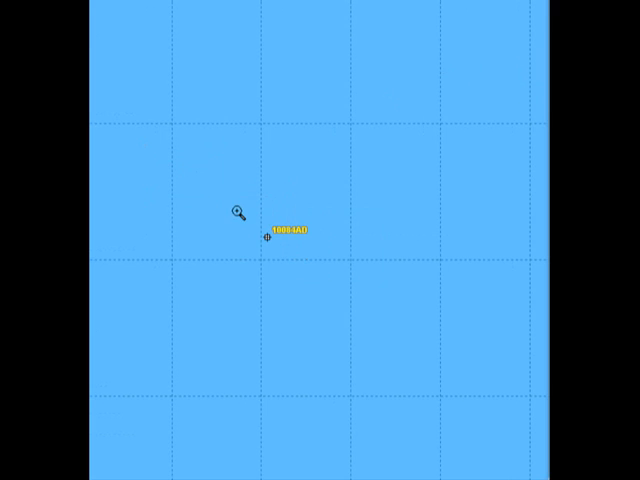
left_click_drag(236, 212, 320, 268)
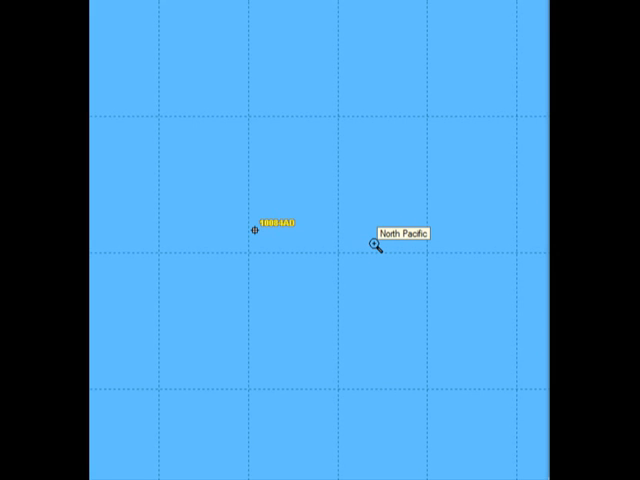
mouse_move(344, 232)
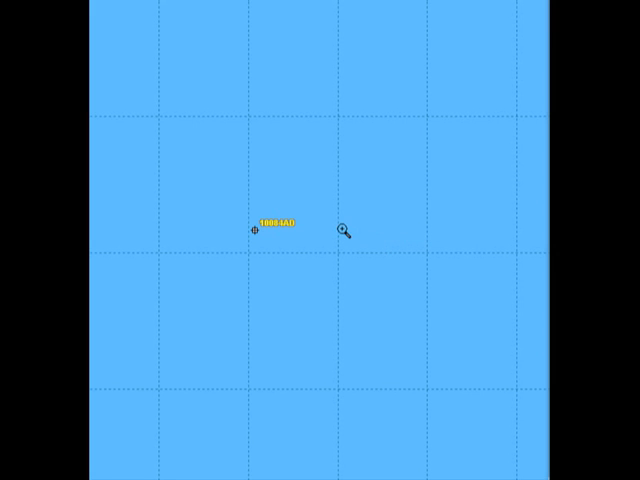
mouse_move(348, 230)
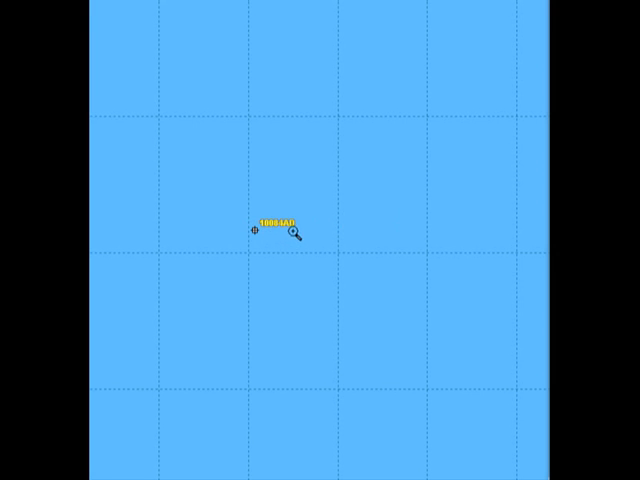
mouse_move(280, 202)
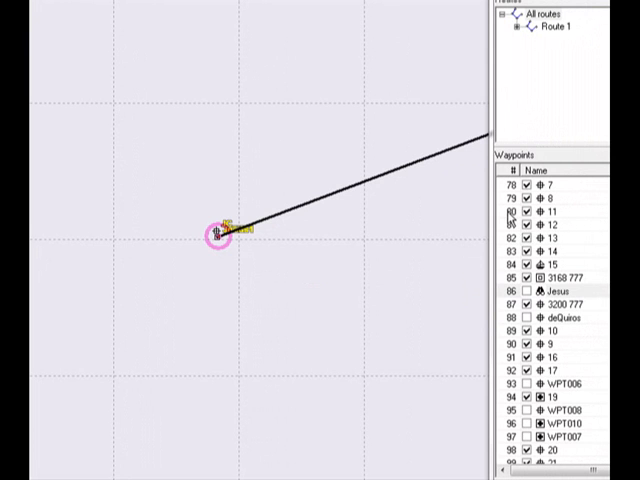
Step: Measure from the Rio statue waypoint out to the distant waypoint and back, about 30,270 total
left_click(544, 212)
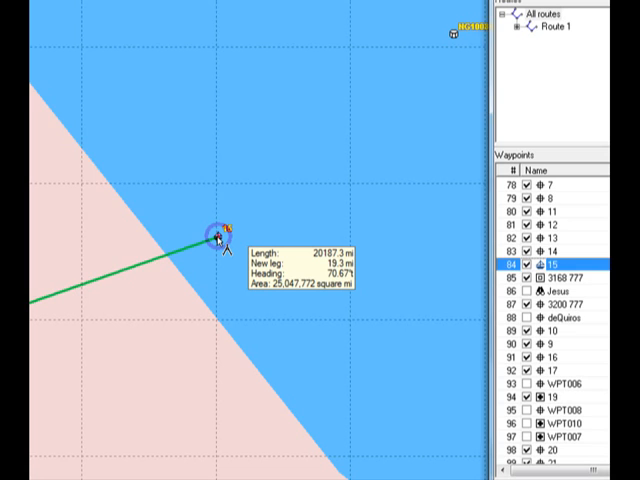
left_click_drag(216, 238, 444, 290)
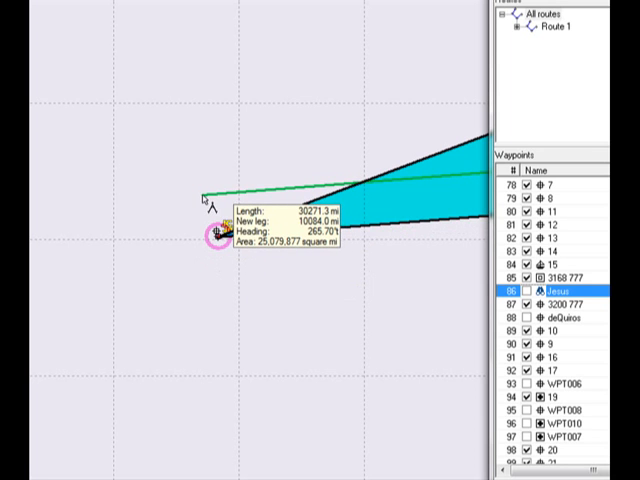
left_click_drag(204, 192, 218, 236)
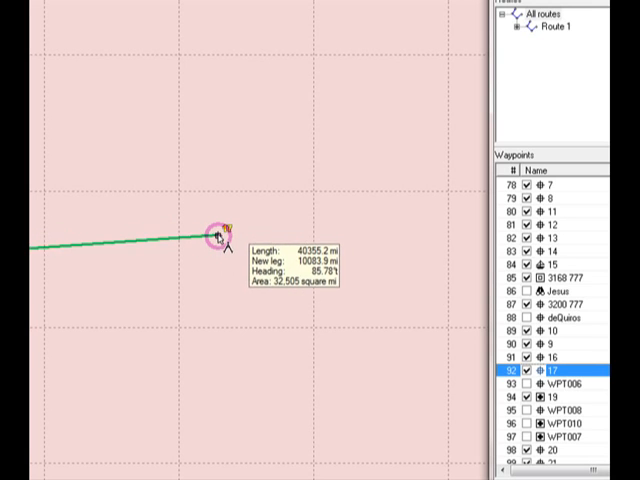
Step: Add a further measured leg ending at the waypoint, bringing the total to about 40,355
left_click(214, 238)
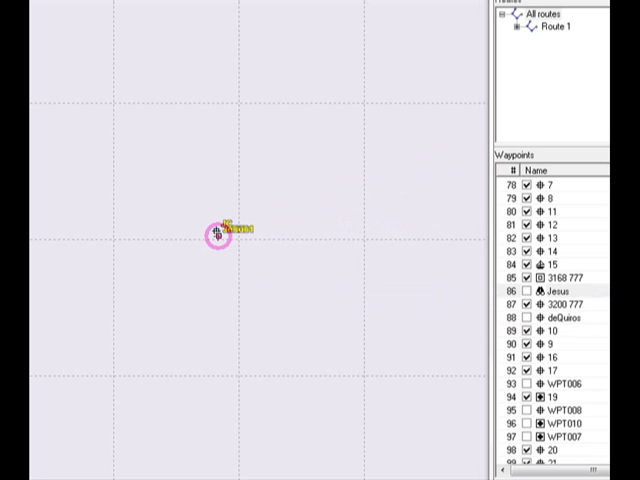
Step: Scroll down through the Waypoints list after returning to the Rio statue waypoint
scroll("down", 3)
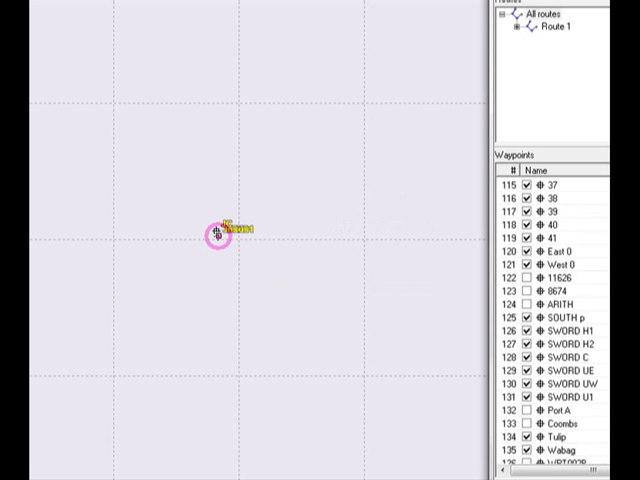
scroll("down", 3)
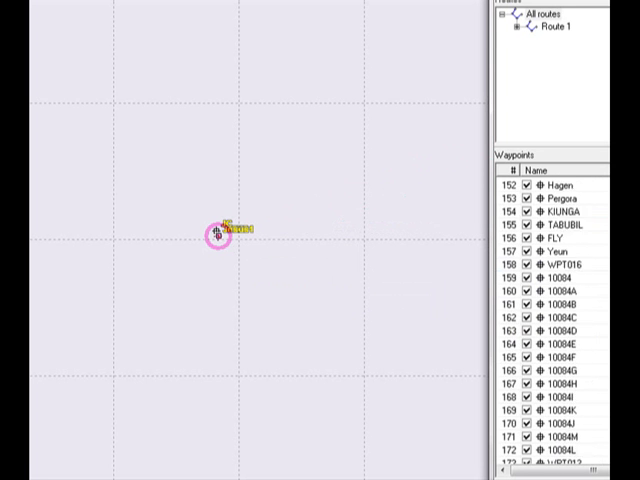
scroll("down", 3)
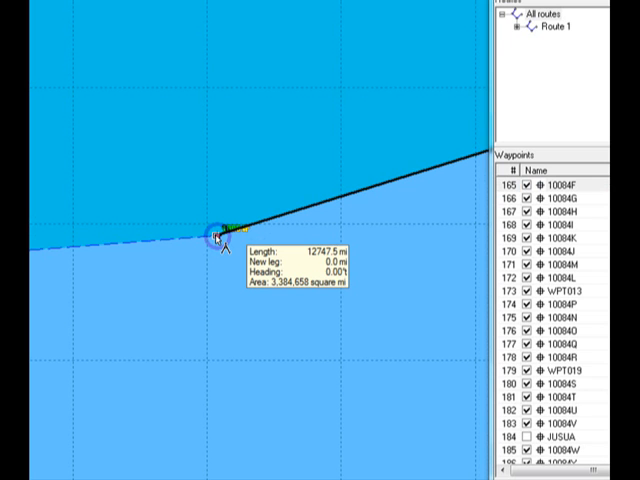
mouse_move(216, 240)
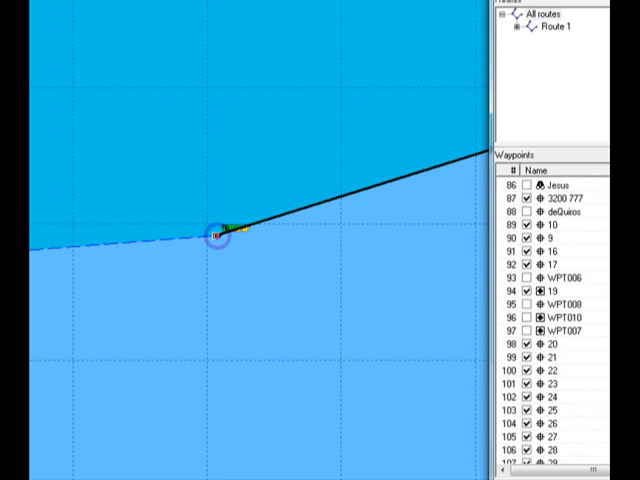
Step: Scroll the Waypoints list back up while reading the 12,747 measurement from the waypoint
scroll("up", 3)
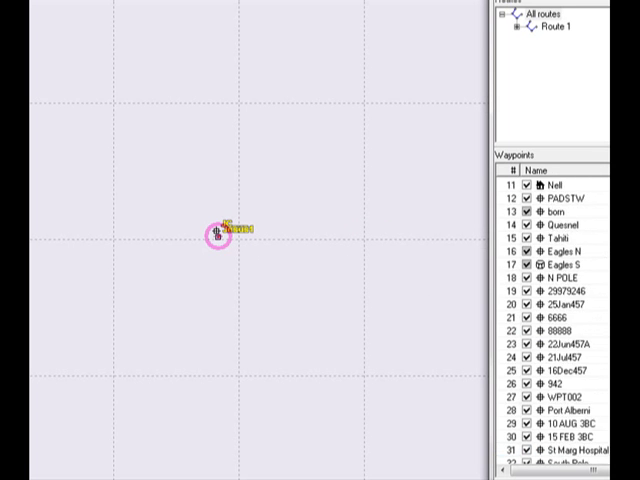
Step: Scroll the Waypoints list down to entry 72 so the map centres on that waypoint
scroll("up", 3)
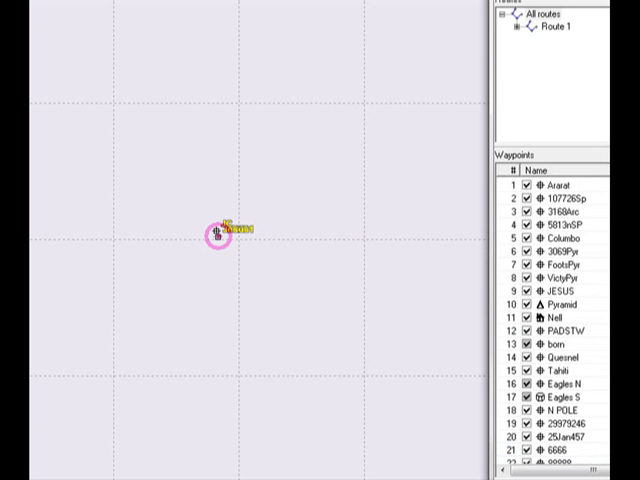
scroll("down", 3)
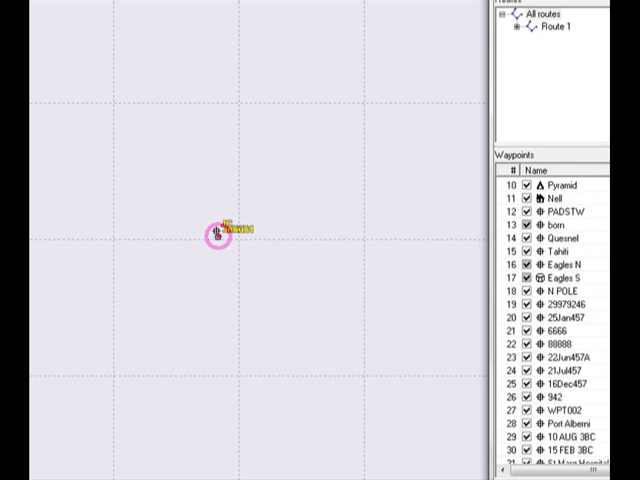
scroll("down", 3)
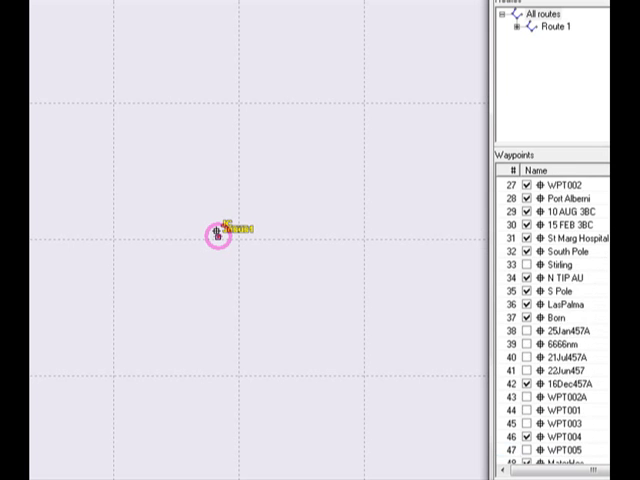
scroll("down", 3)
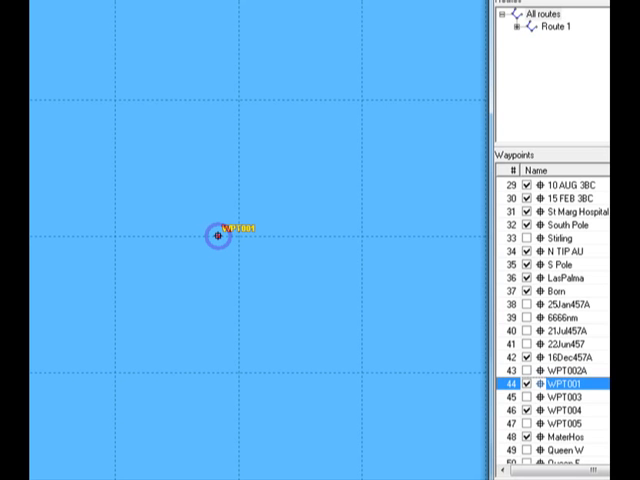
scroll("down", 3)
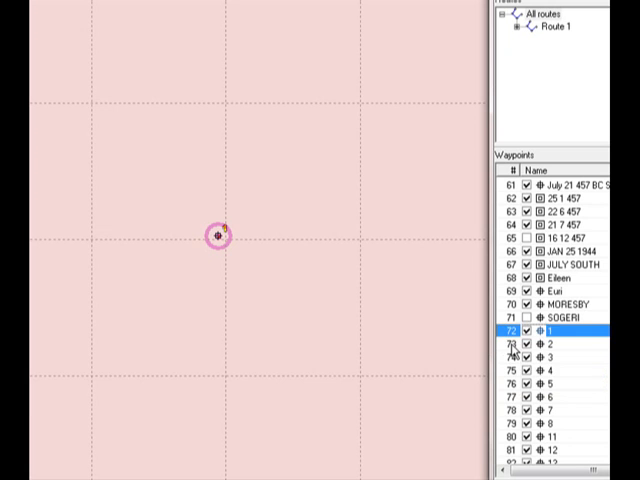
Step: Measure a great-circle leg from the waypoint, about 10,107 long on a 251° heading
left_click(218, 238)
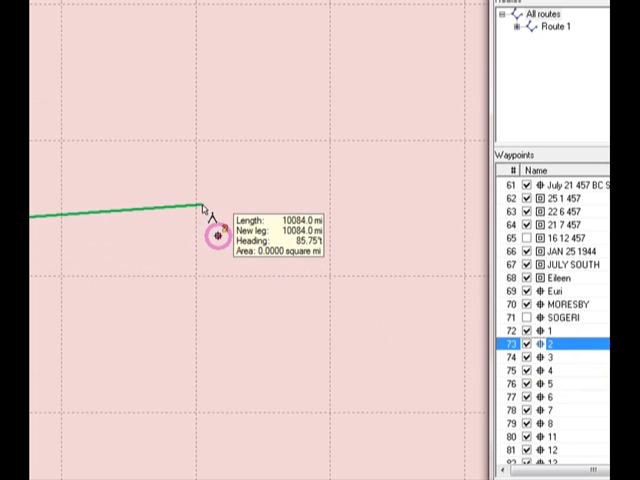
left_click(560, 356)
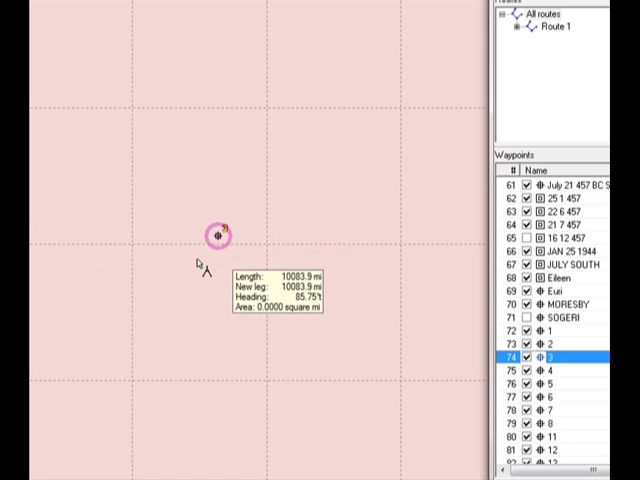
left_click_drag(220, 232, 176, 204)
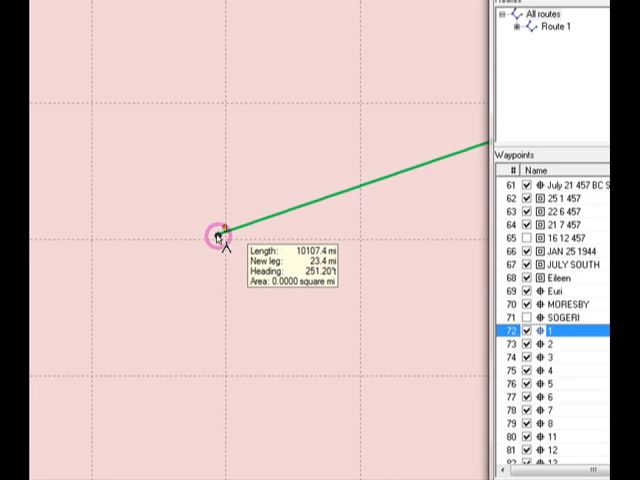
Step: Close off the measured line and scroll the Waypoints list toward entry 85
left_click(216, 236)
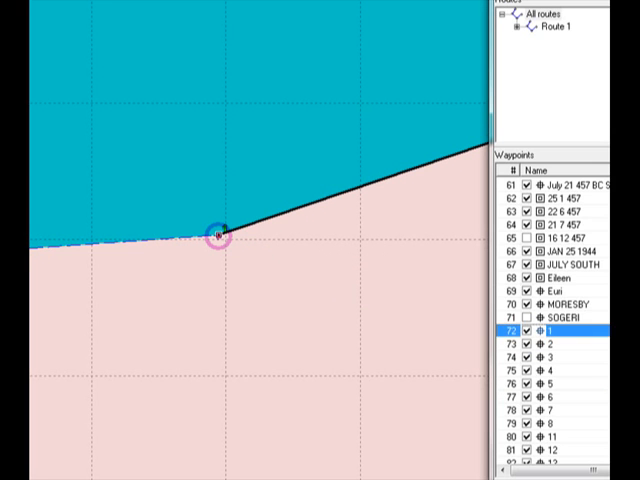
scroll("down", 3)
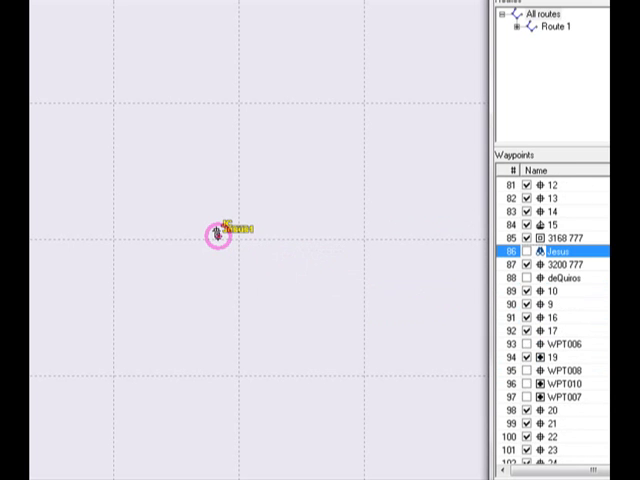
Step: Draw the route leg into waypoint 85, then scroll the Waypoints list down to around entry 320
left_click(560, 236)
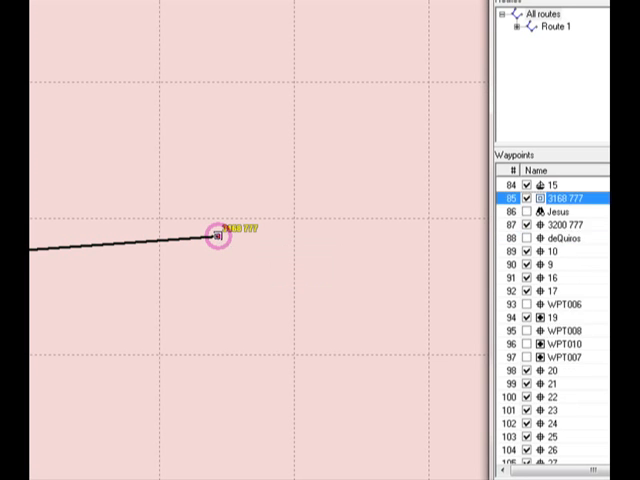
scroll("down", 3)
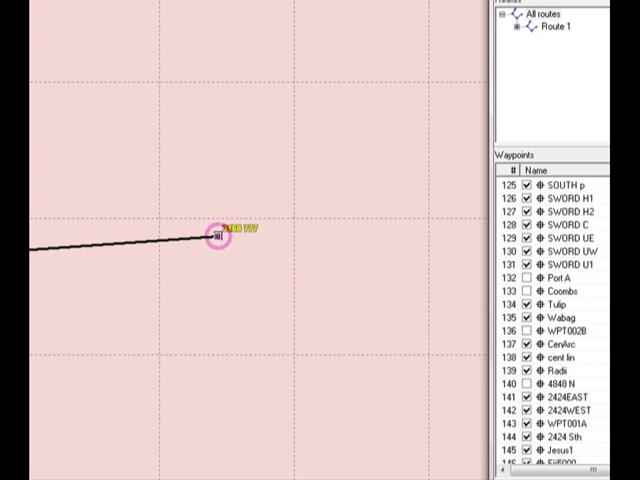
scroll("down", 3)
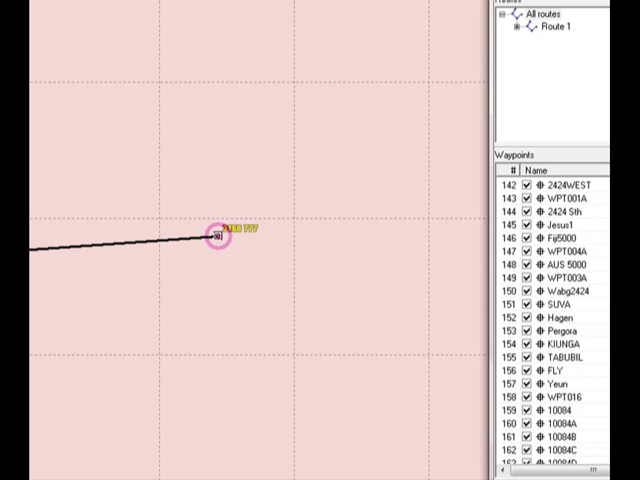
scroll("down", 3)
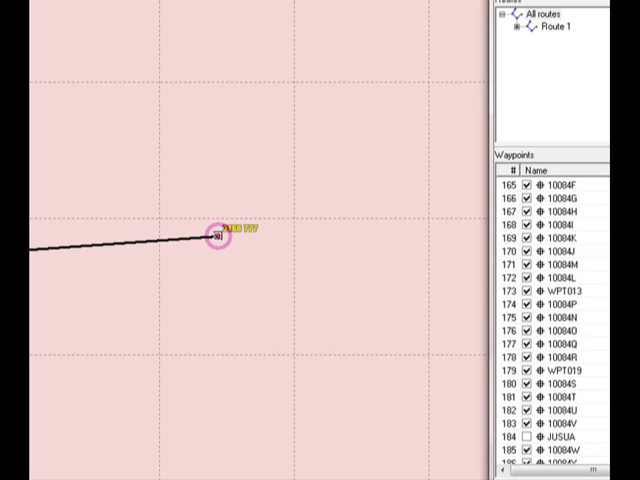
scroll("down", 3)
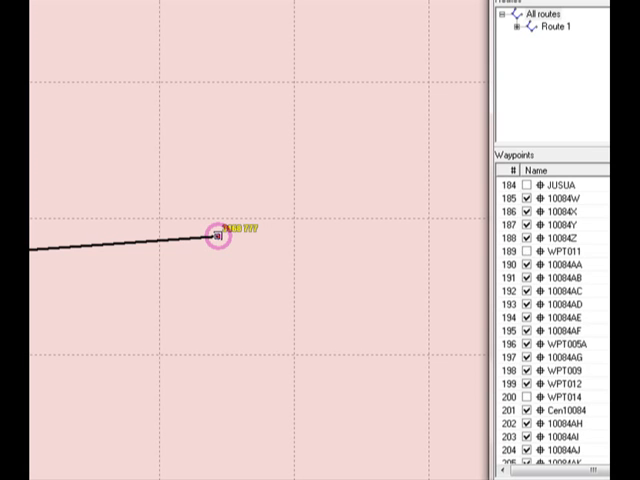
scroll("down", 3)
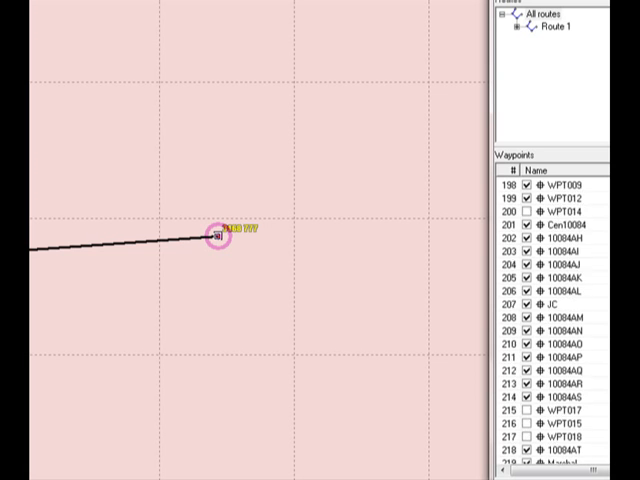
scroll("down", 3)
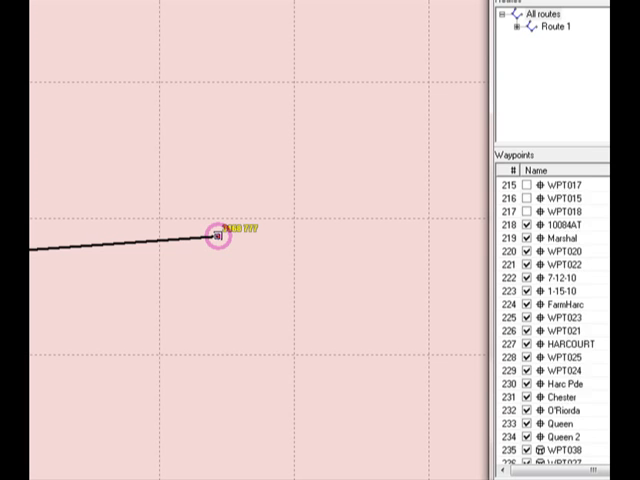
scroll("down", 3)
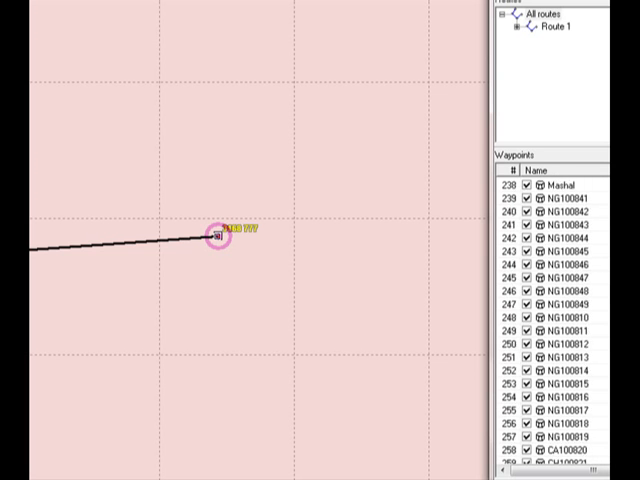
scroll("down", 3)
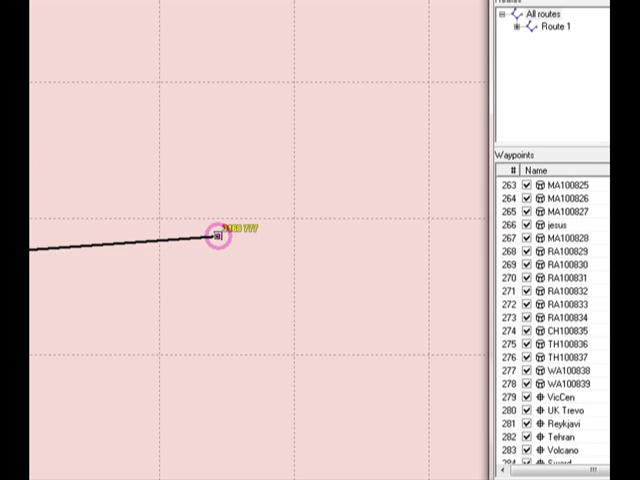
scroll("down", 3)
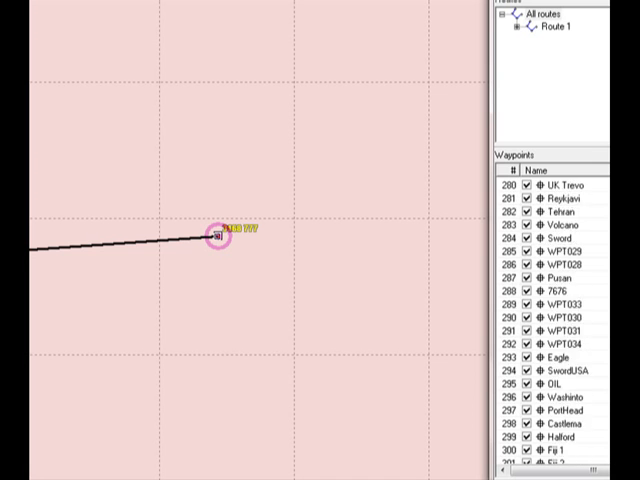
scroll("down", 3)
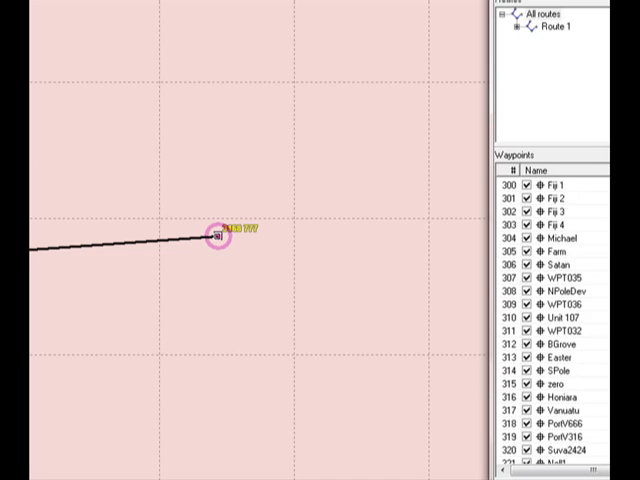
scroll("down", 3)
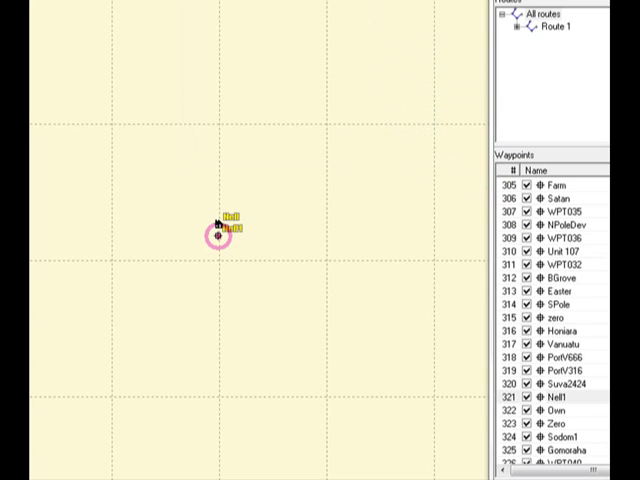
Step: Centre the map on waypoint 245 and start the route there
scroll("up", 3)
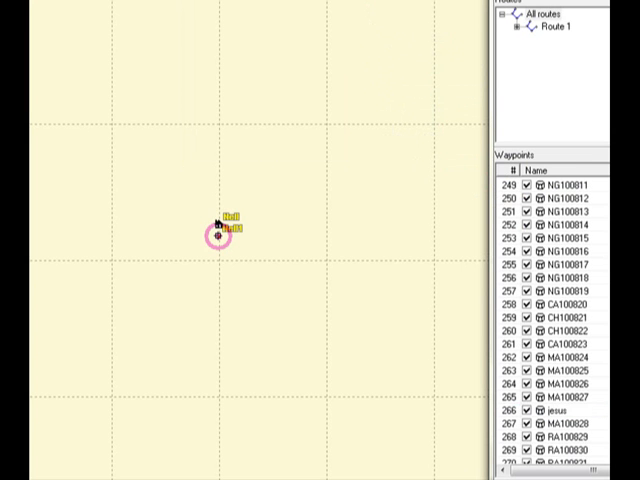
scroll("up", 3)
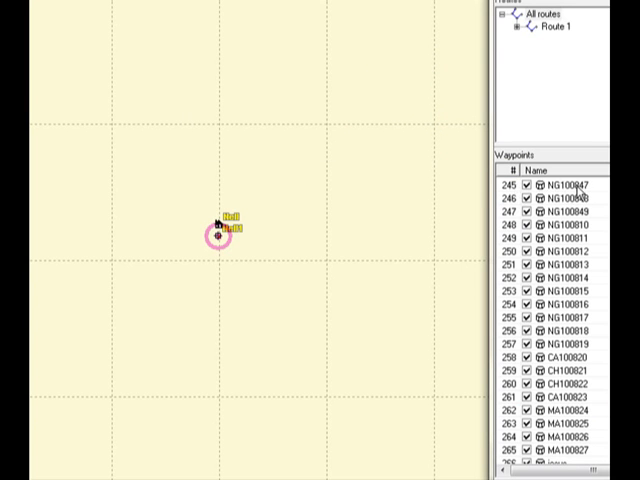
left_click(556, 188)
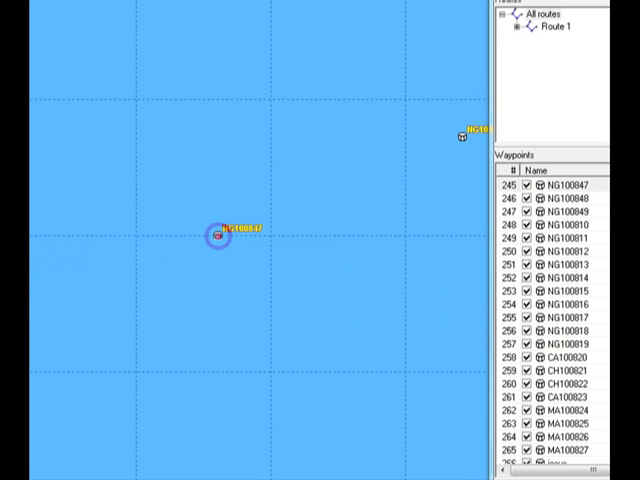
left_click(570, 198)
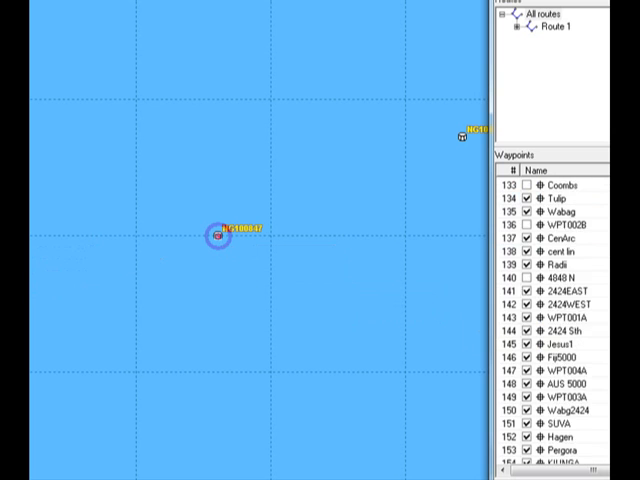
Step: Scroll through the Waypoints list looking for the destination waypoint
scroll("up", 3)
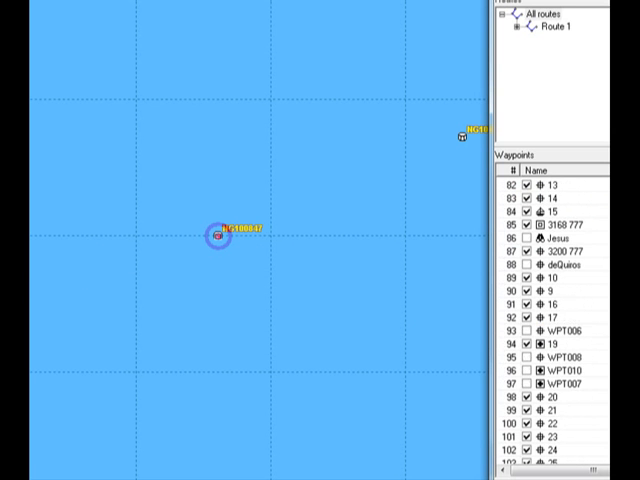
scroll("up", 3)
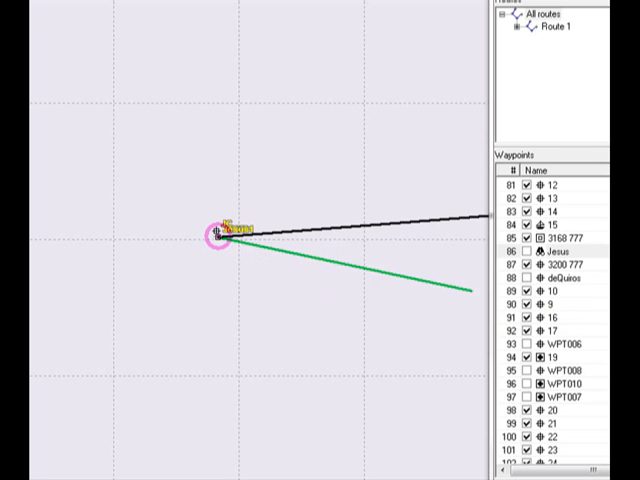
scroll("down", 3)
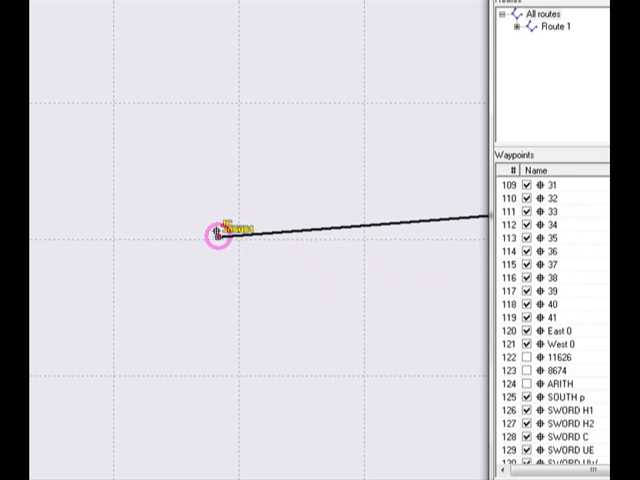
scroll("down", 3)
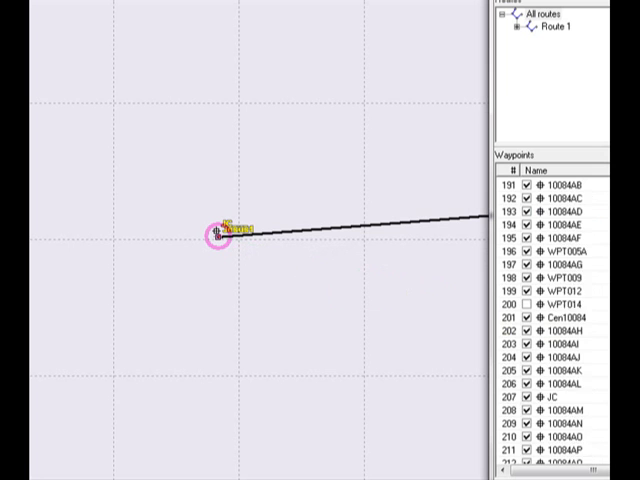
scroll("down", 3)
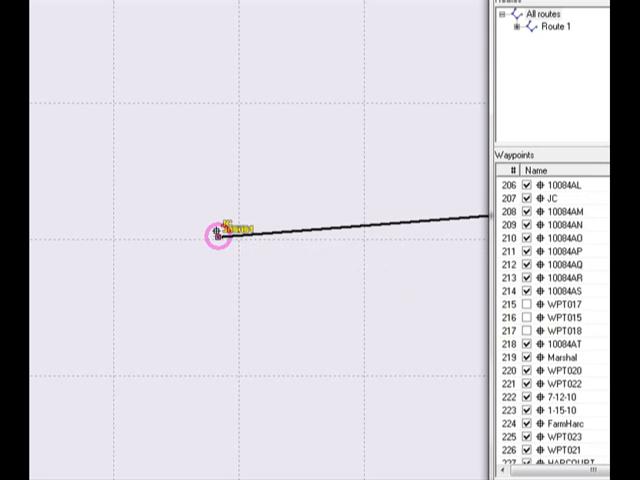
scroll("down", 3)
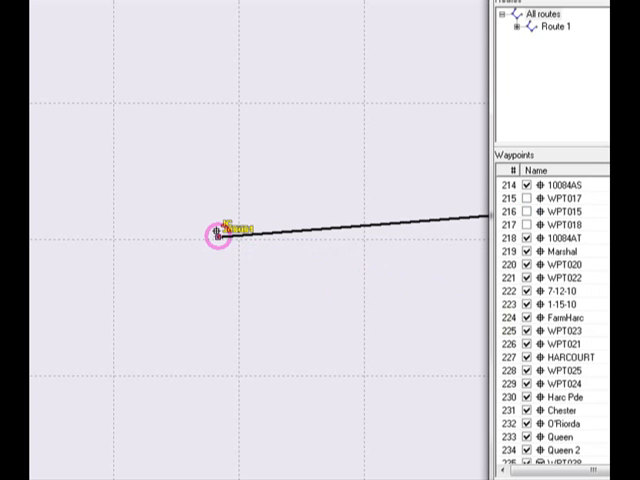
scroll("down", 3)
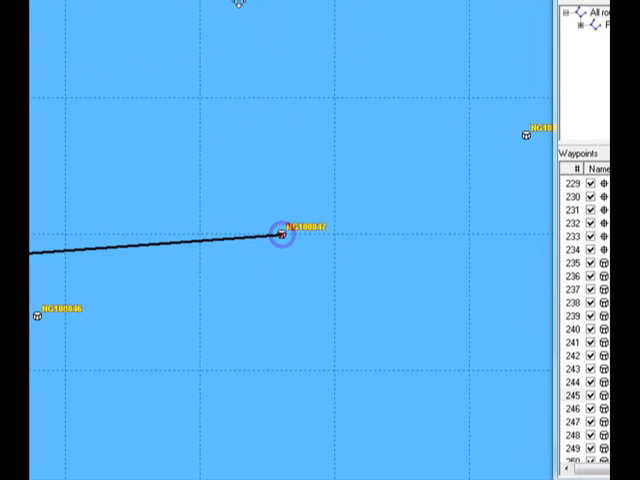
mouse_move(144, 250)
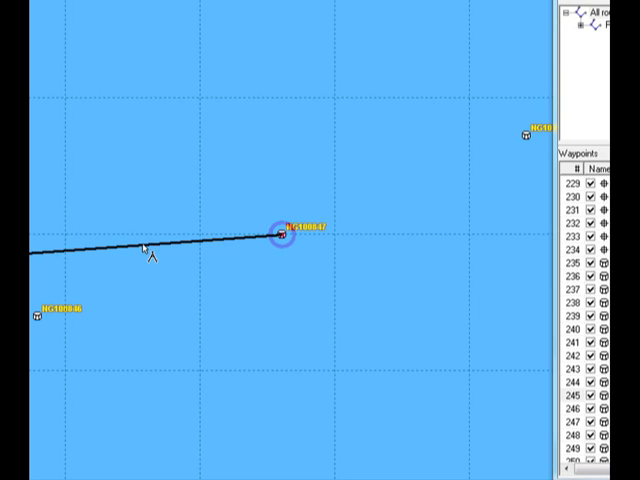
mouse_move(84, 324)
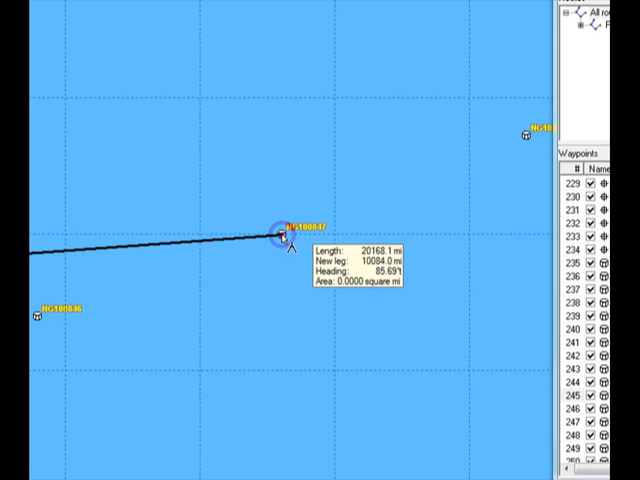
mouse_move(40, 344)
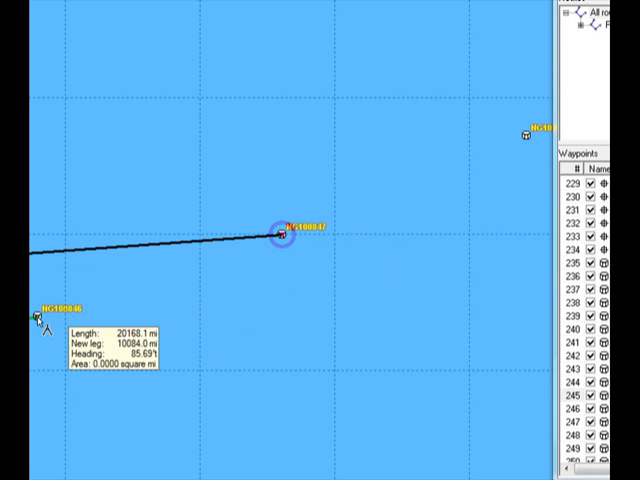
mouse_move(504, 164)
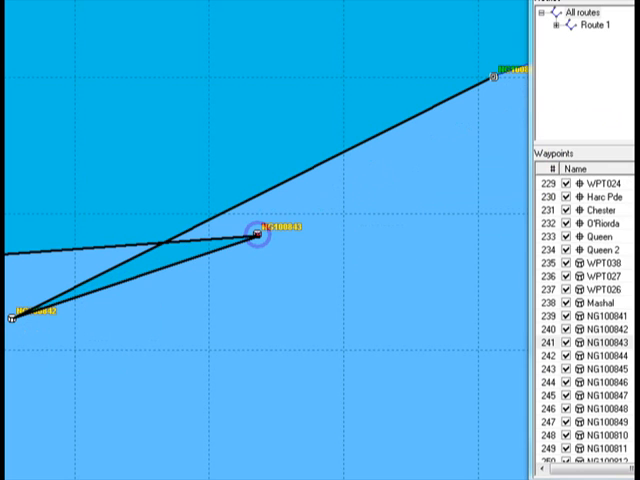
Step: Scroll the view while extending the route to the neighbouring waypoints
scroll("up", 3)
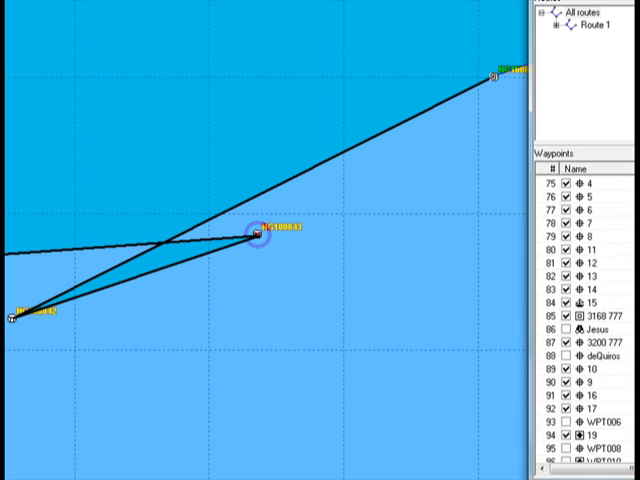
Step: Zoom the map out from the route to the Rio de Janeiro coast of Brazil
scroll("up", 3)
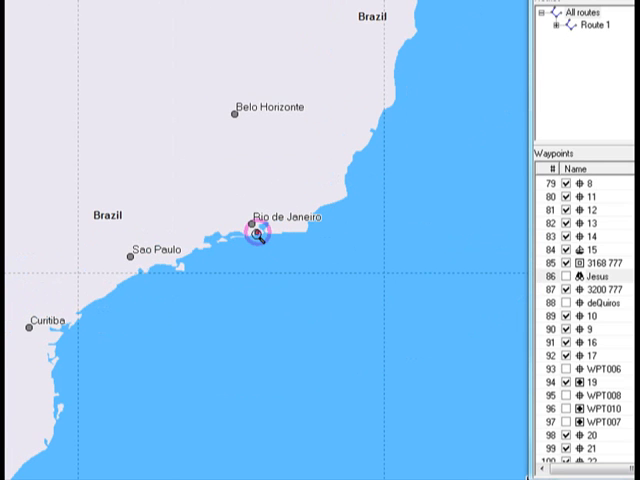
scroll("down", 3)
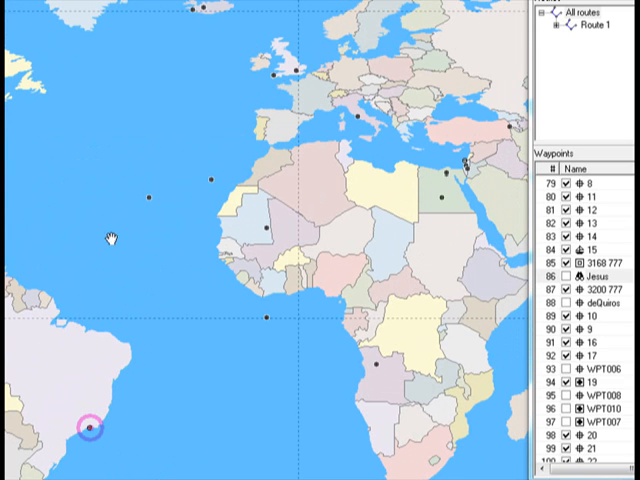
mouse_move(76, 84)
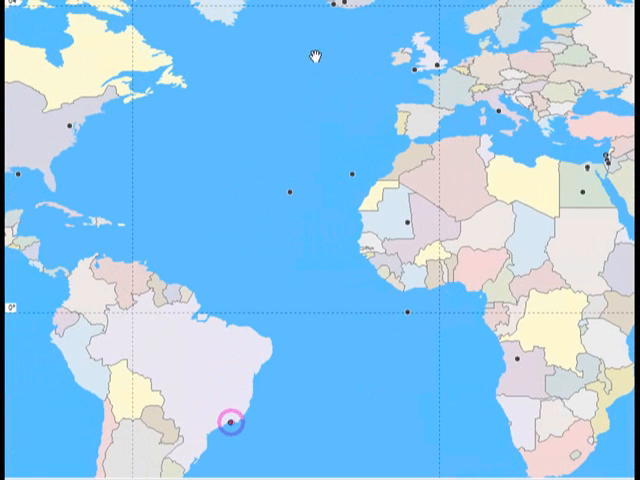
mouse_move(180, 260)
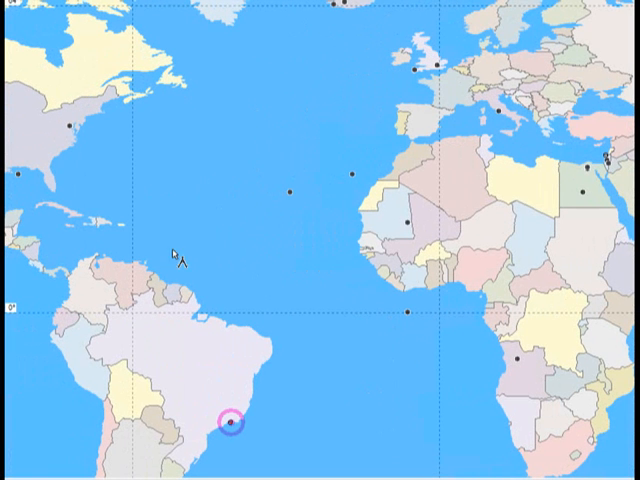
mouse_move(232, 430)
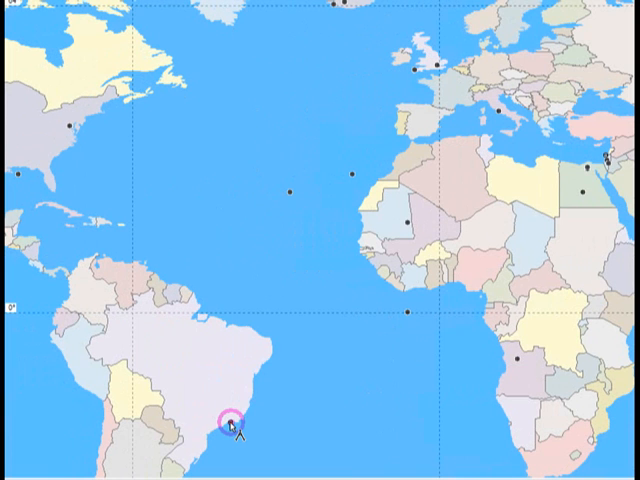
Step: Anchor a new measurement route on the Rio de Janeiro waypoint, reading about 10,076 m at 85.7°
left_click(80, 136)
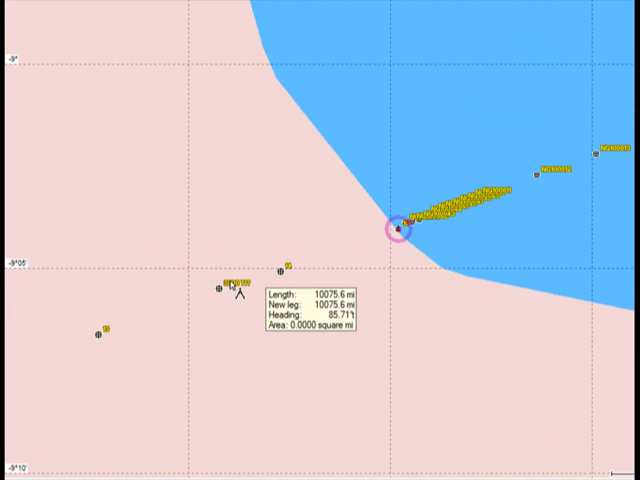
mouse_move(104, 344)
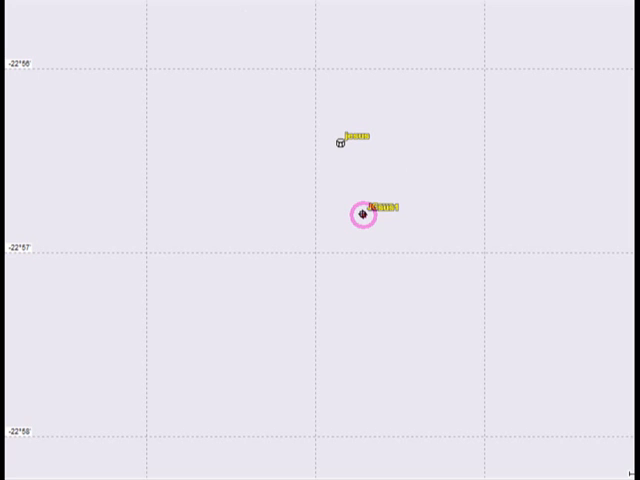
mouse_move(344, 158)
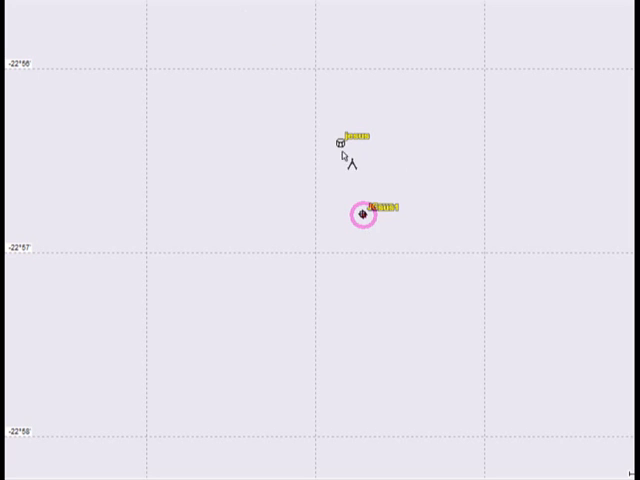
mouse_move(370, 218)
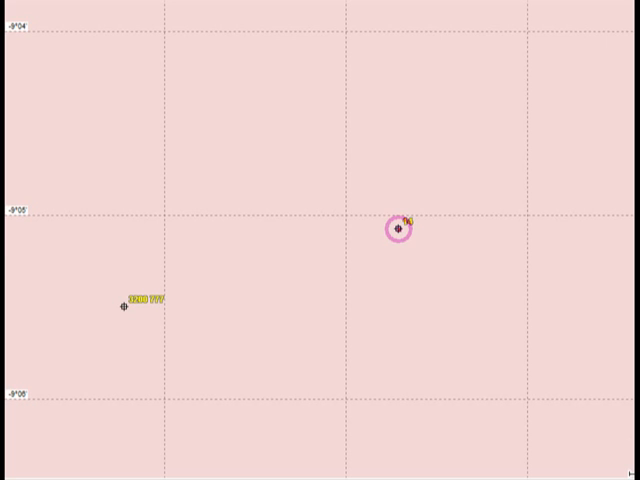
Step: Add the nearby waypoint as the next route point, bringing the length to about 10 km
left_click(400, 228)
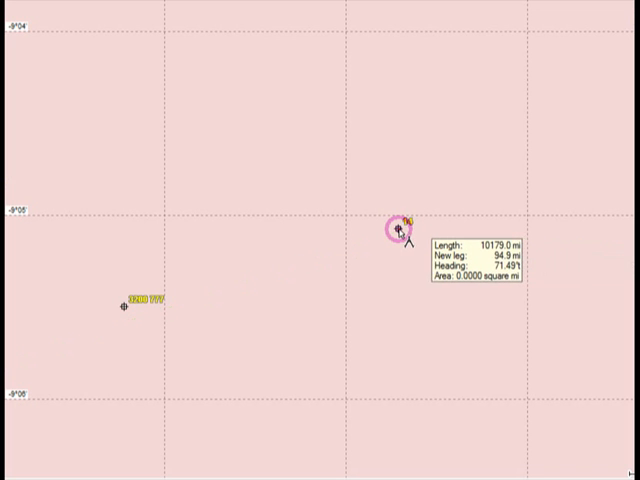
left_click(394, 232)
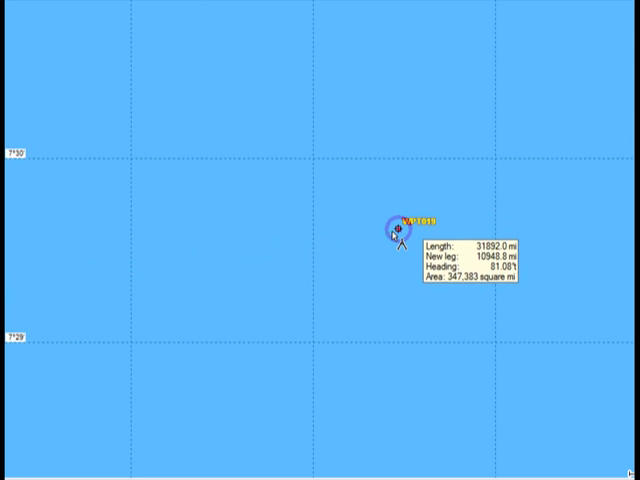
Step: Extend the route to the distant waypoint and back near the start, enclosing a shaded area
left_click(392, 228)
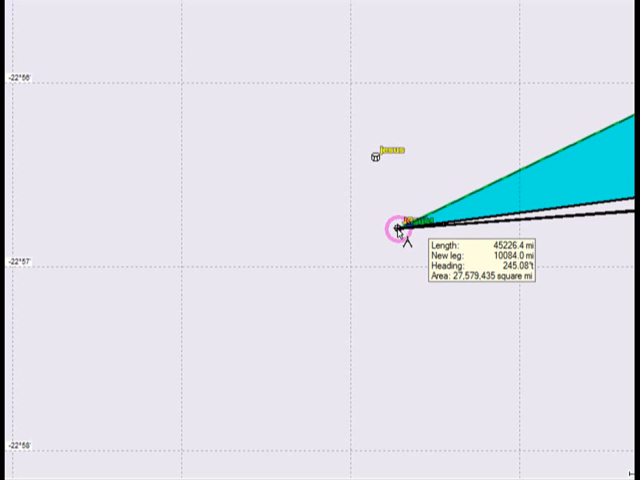
left_click(400, 228)
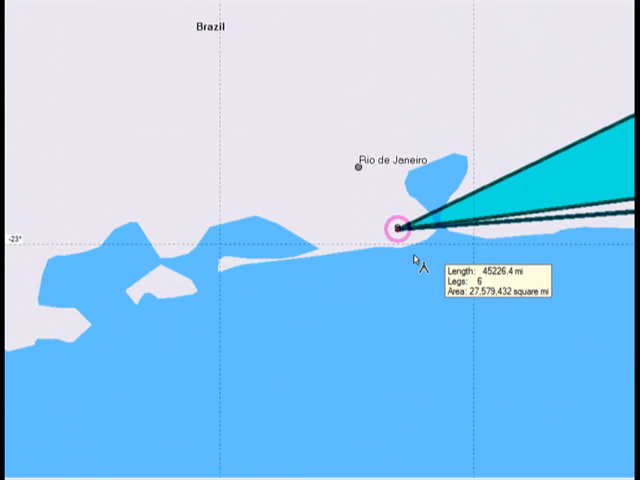
Step: Zoom out to the world map showing the scattered waypoints around Rio
scroll("down", 3)
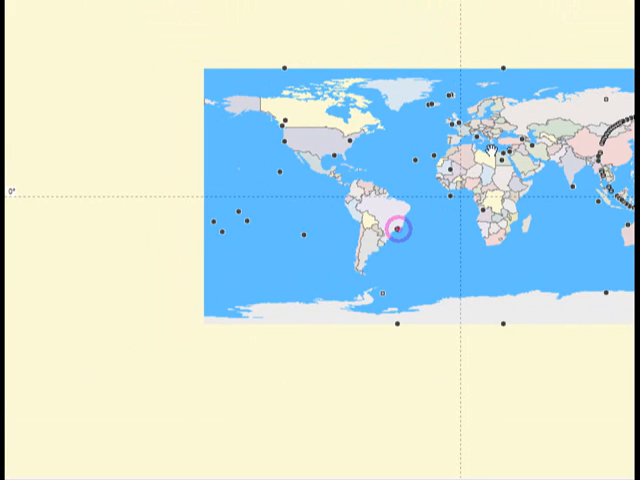
mouse_move(436, 160)
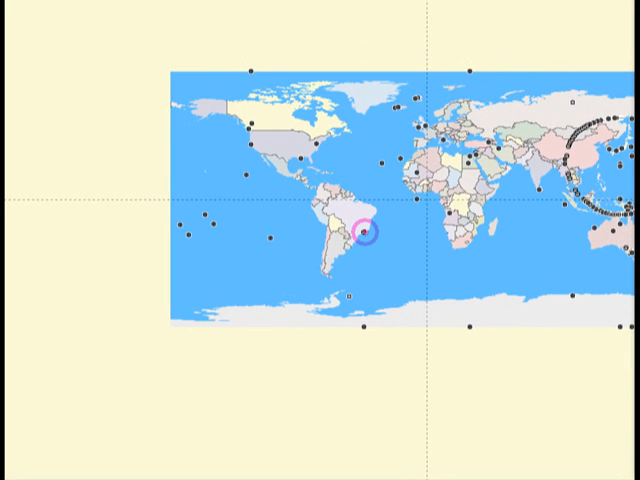
mouse_move(372, 244)
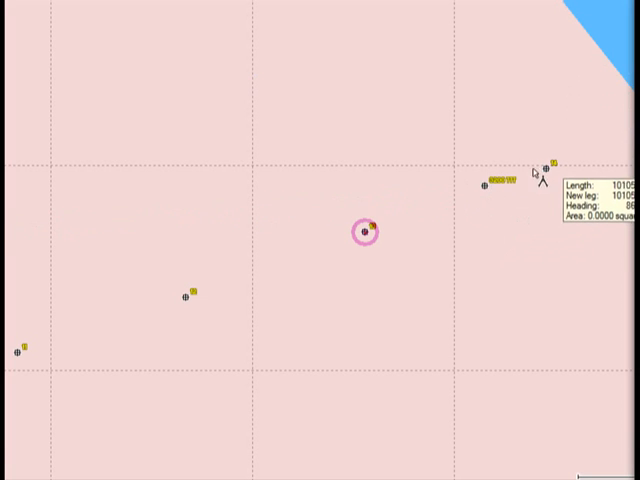
mouse_move(504, 196)
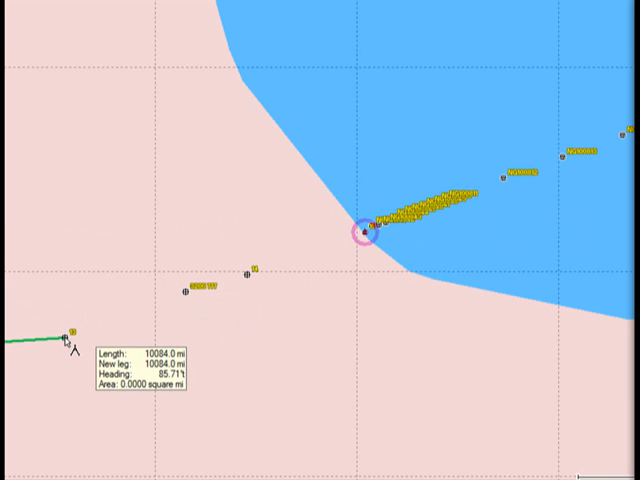
mouse_move(236, 300)
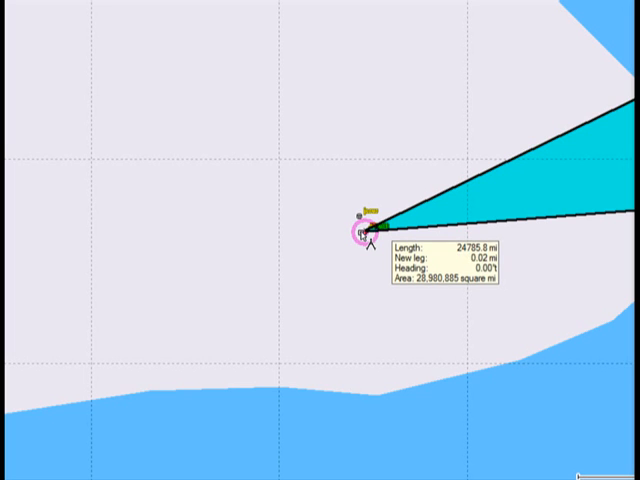
Step: Close the three-leg triangle back at the starting waypoint, about 24,796 mi long
left_click(372, 230)
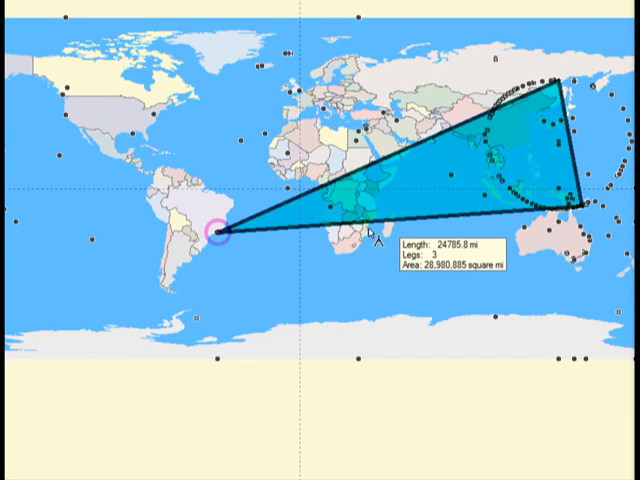
mouse_move(530, 218)
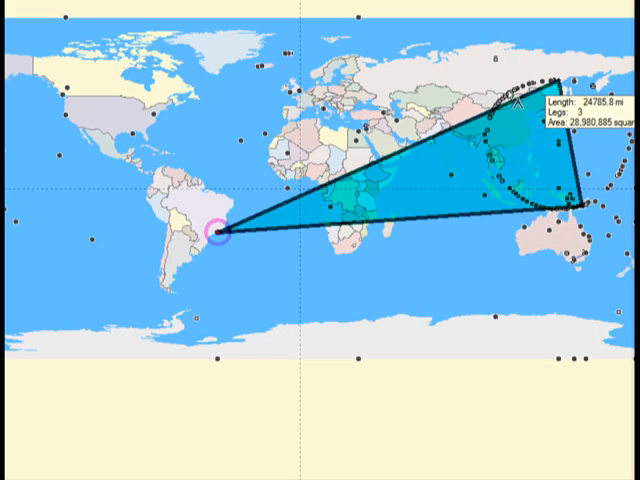
mouse_move(590, 236)
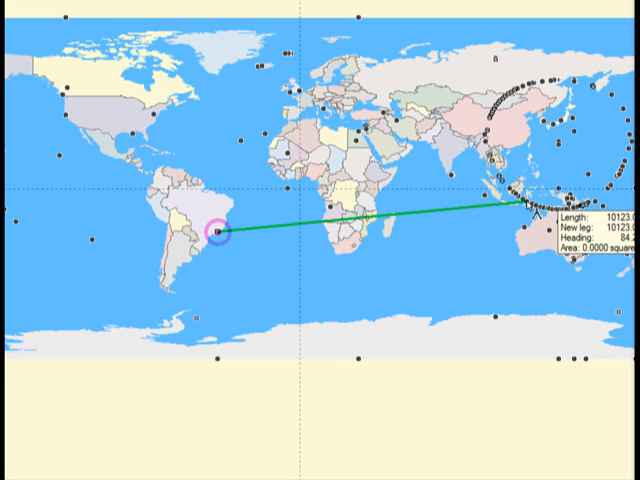
Step: Pan the map and clear the triangle to start a fresh measurement line from Rio
left_click_drag(540, 210, 600, 244)
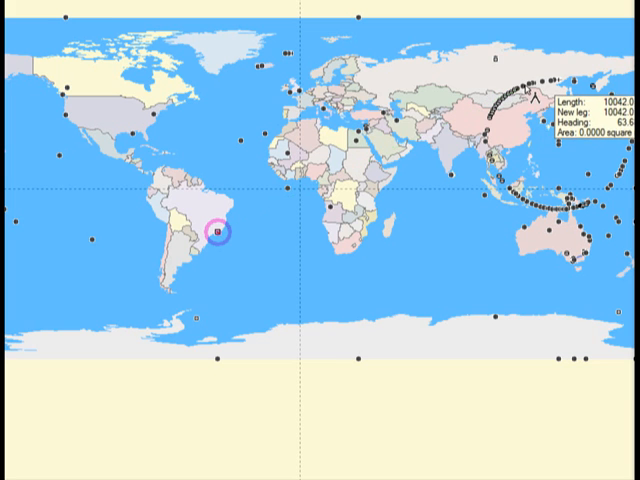
left_click(496, 148)
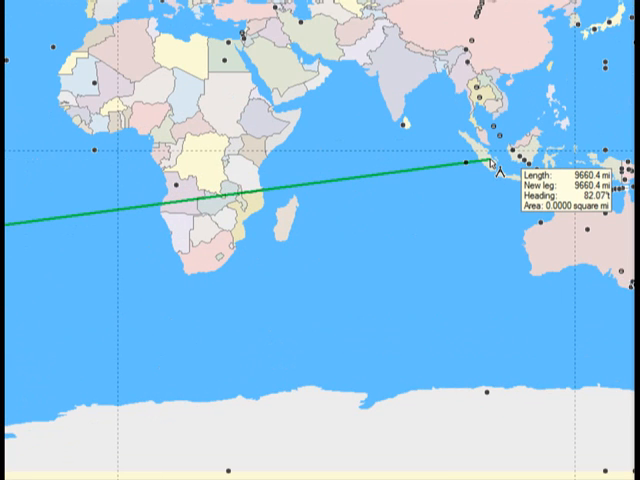
mouse_move(492, 170)
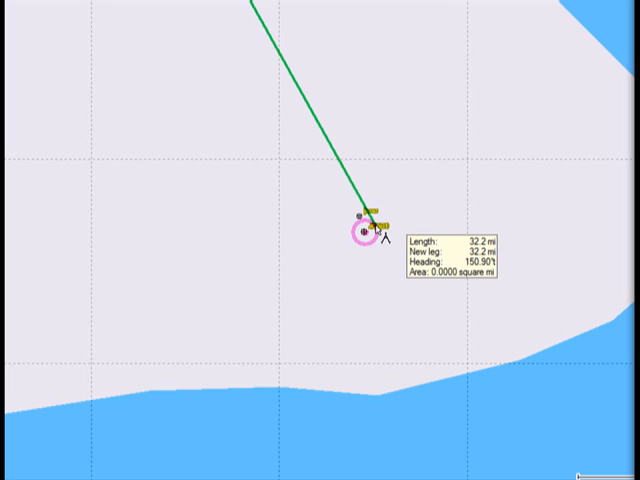
Step: Measure from the Rio statue waypoint to the waypoint near Port Moresby, about 10,113 mi total
left_click(362, 228)
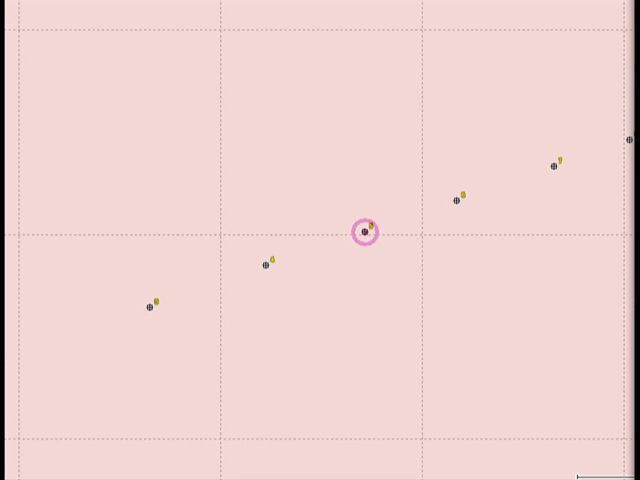
left_click(460, 200)
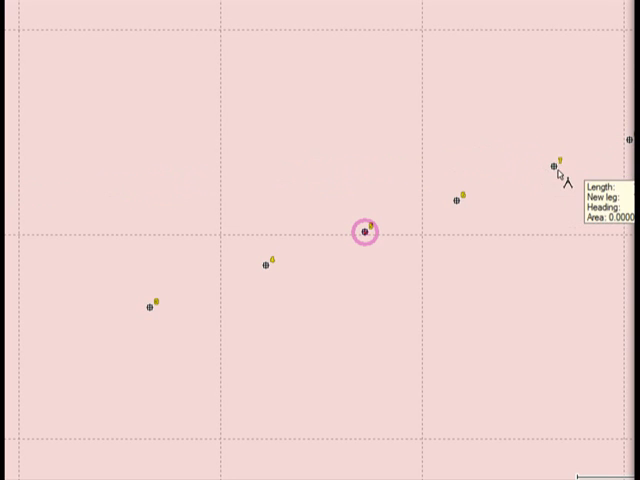
left_click(458, 200)
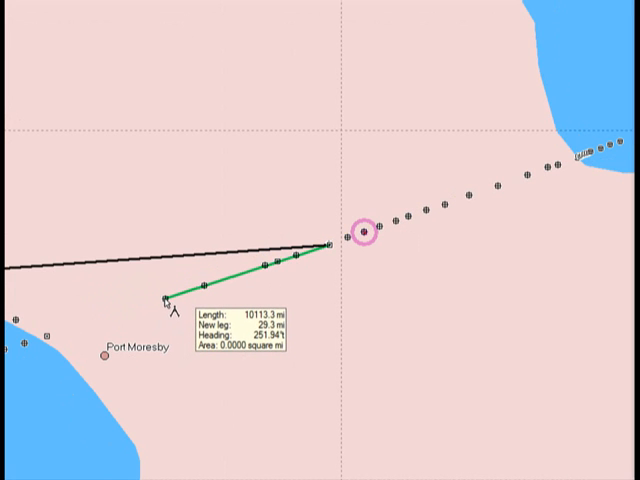
Step: End the measured route at the waypoint near Port Moresby, completing the line from Rio
left_click(164, 304)
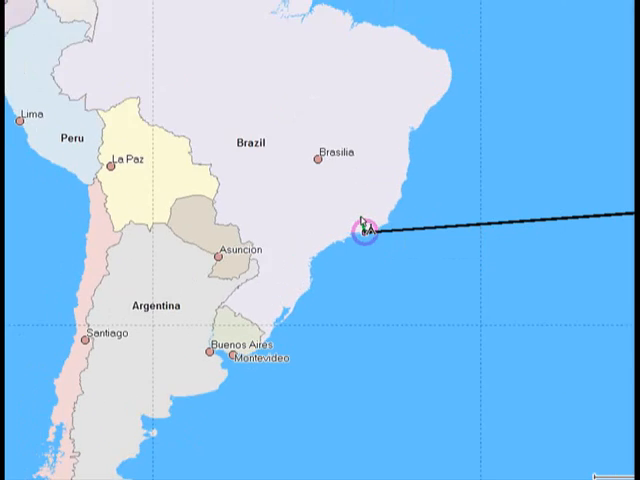
scroll("down", 3)
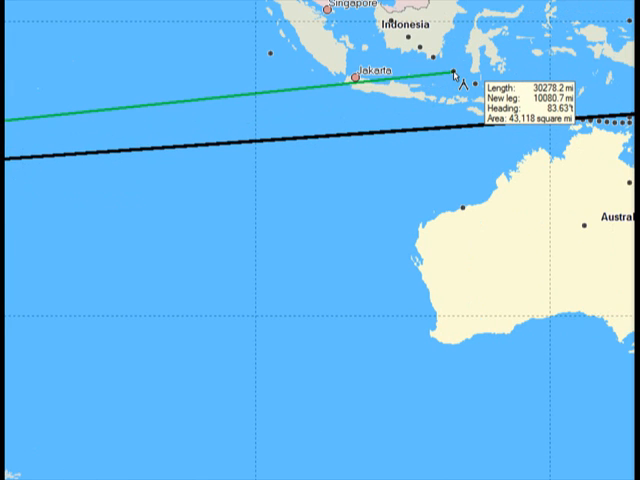
mouse_move(456, 78)
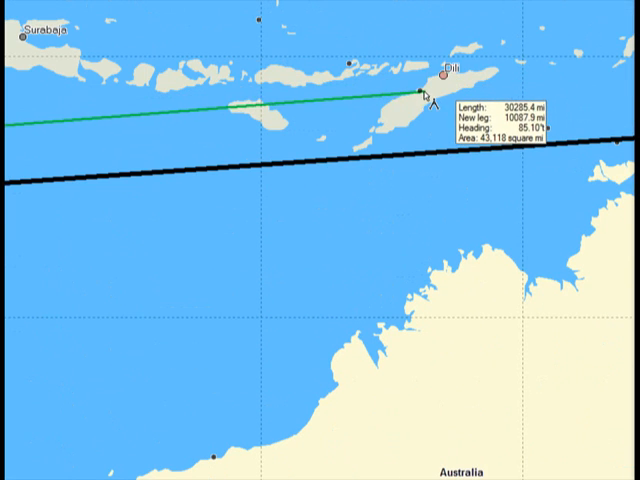
mouse_move(420, 96)
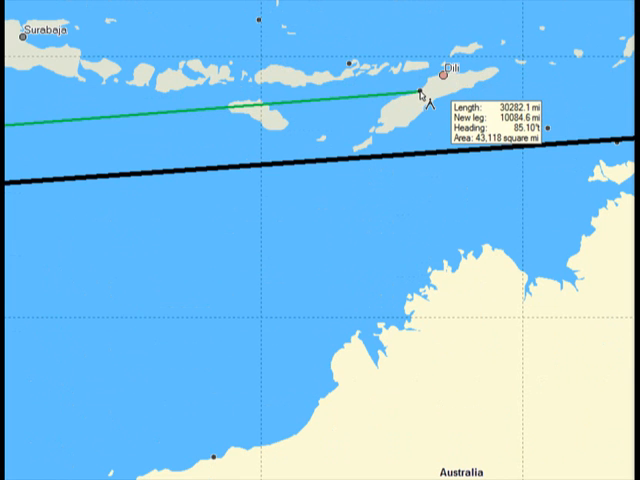
mouse_move(356, 72)
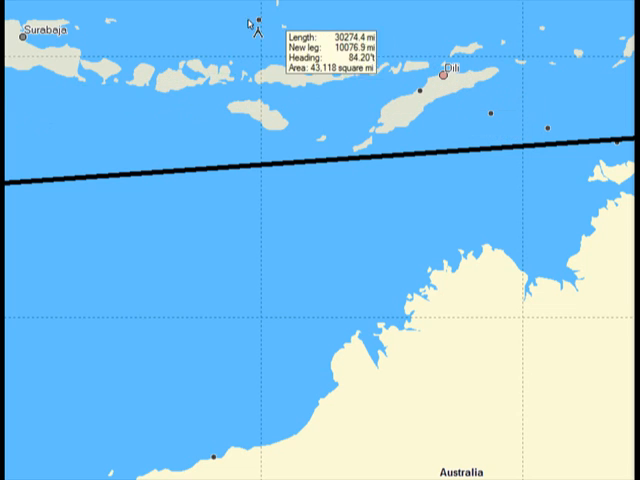
mouse_move(258, 24)
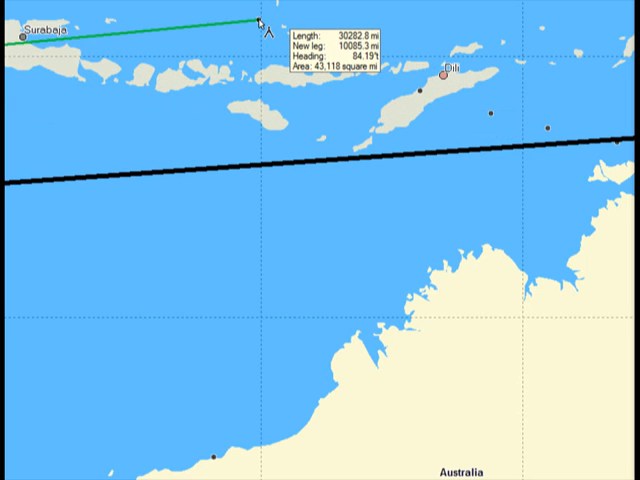